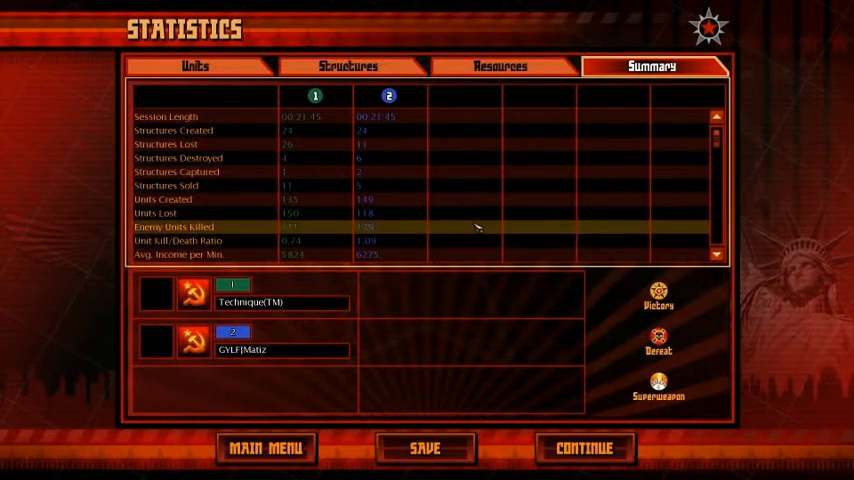
scroll("down", 3)
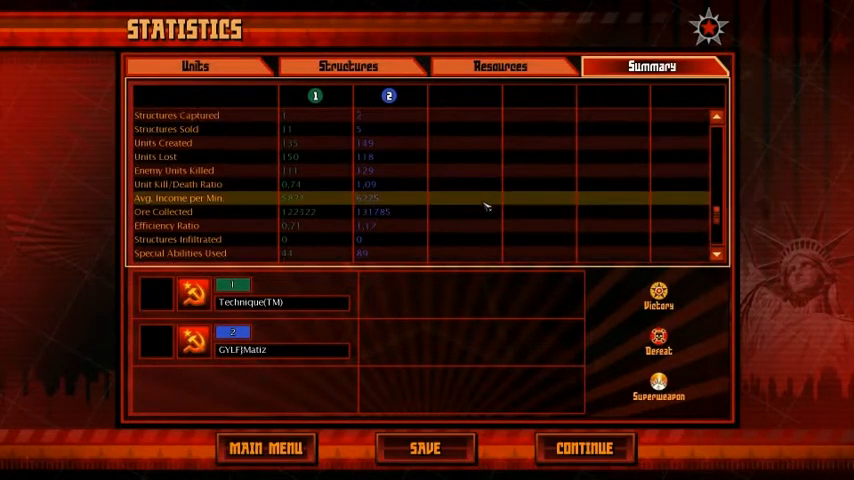